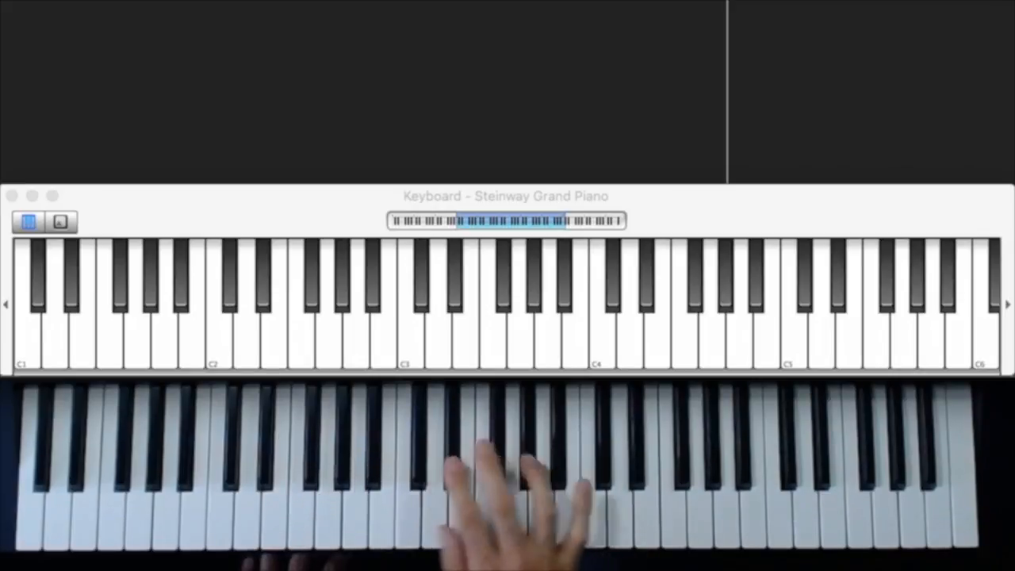
# Play a note between C3 and C4 and see it highlighted on the Steinway Grand Piano keyboard.
pyautogui.click(490, 317)
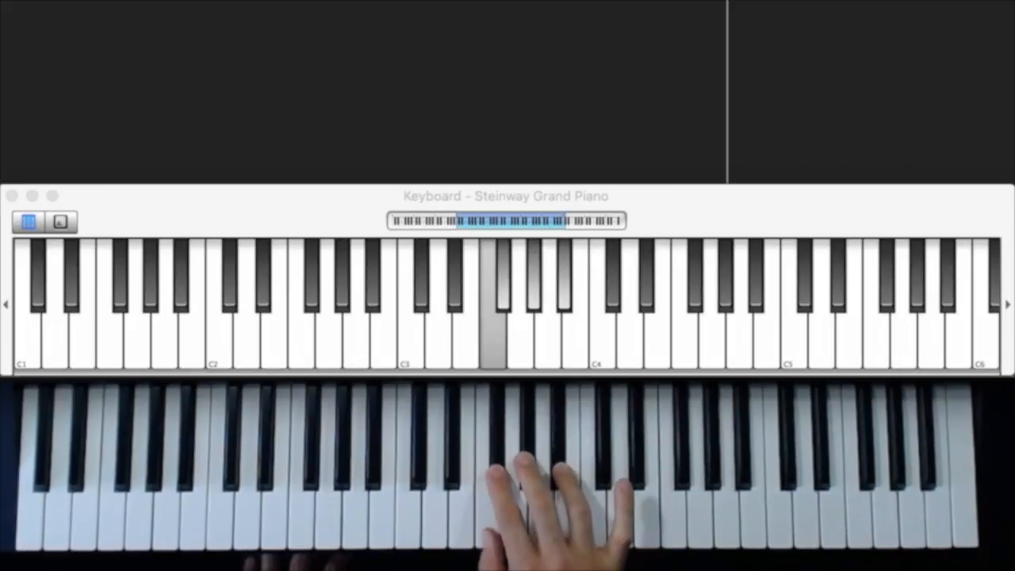